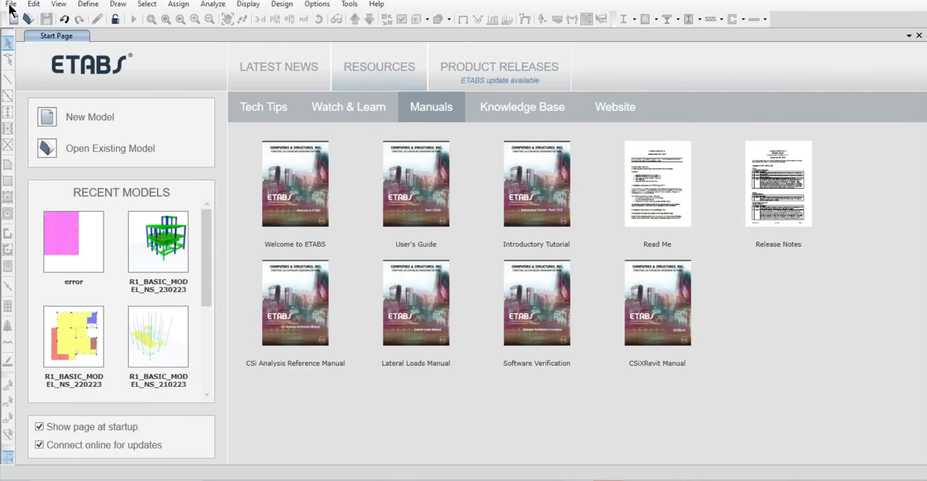
# Open the recent model 'error' and save a copy as 'error.1' in the DELETE folder.
pyautogui.click(11, 2)
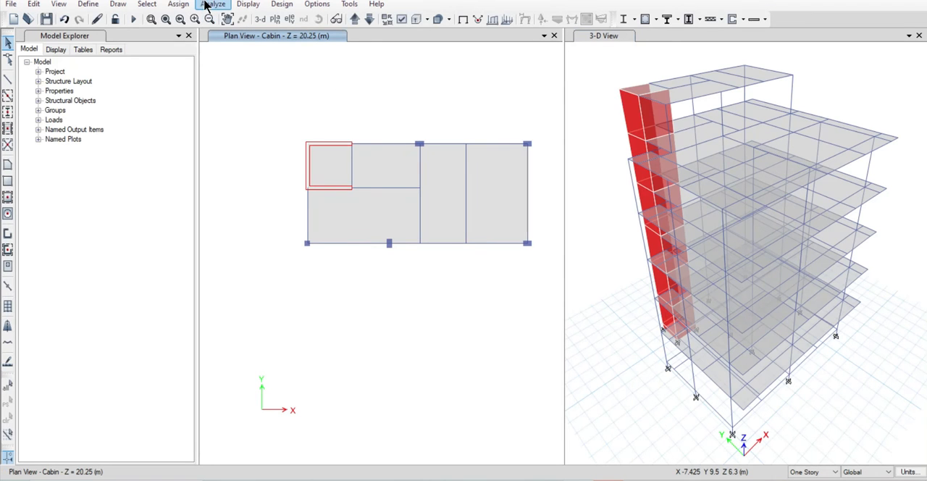
pyautogui.click(213, 4)
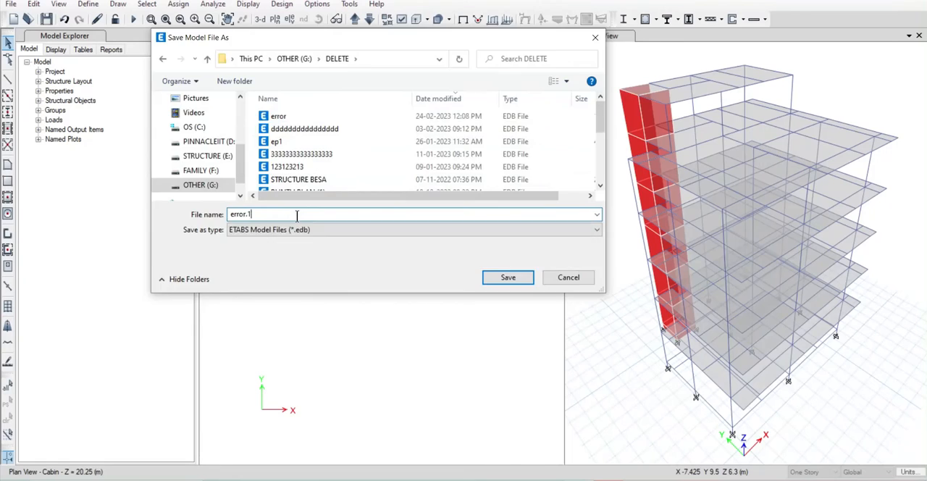
pyautogui.click(507, 277)
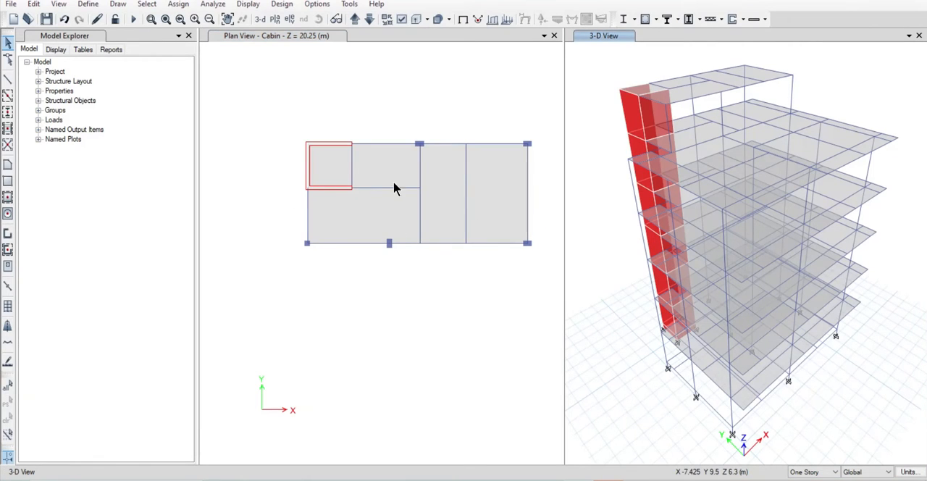
pyautogui.click(213, 4)
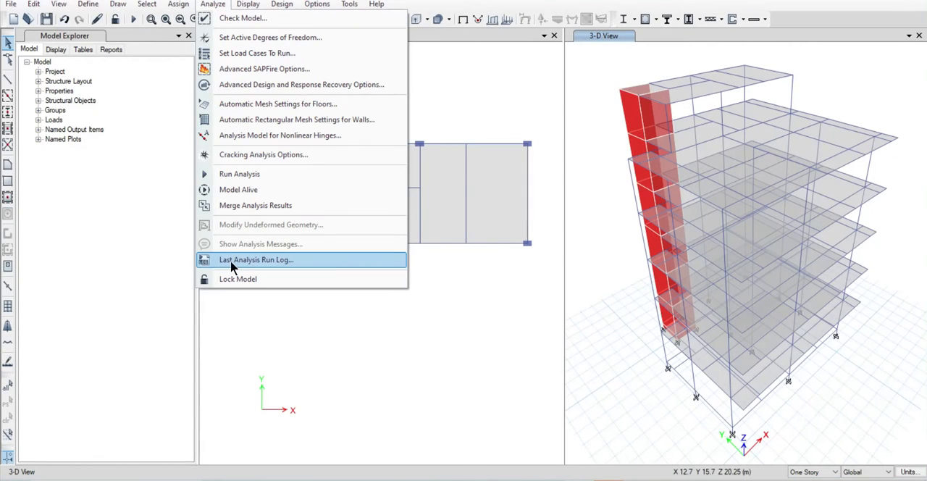
pyautogui.click(255, 259)
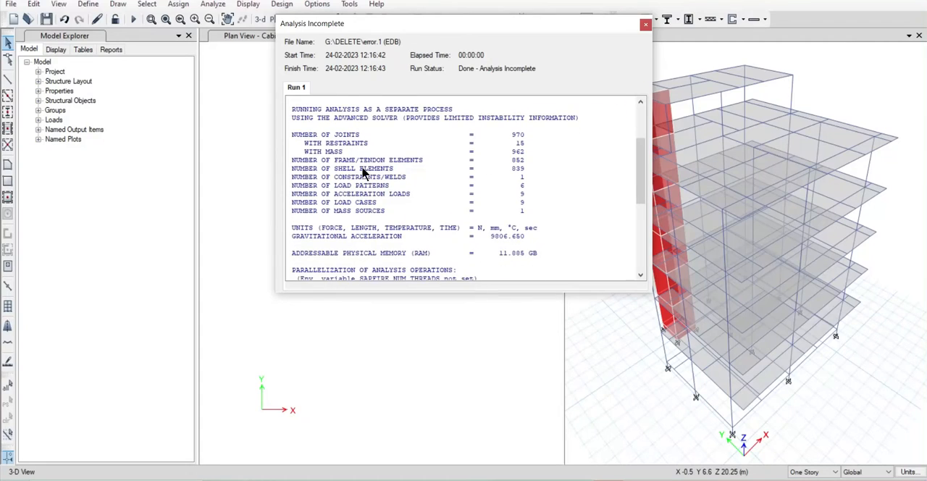
pyautogui.scroll(-3)
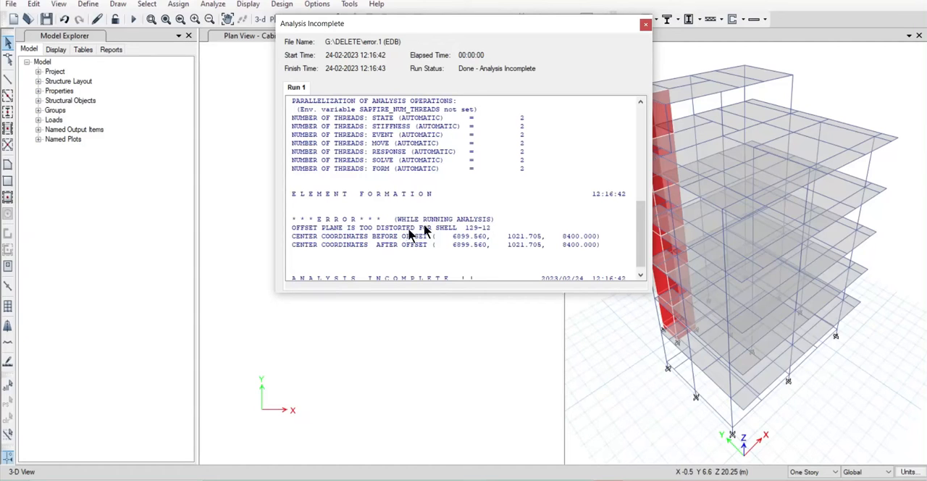
pyautogui.moveTo(426, 233)
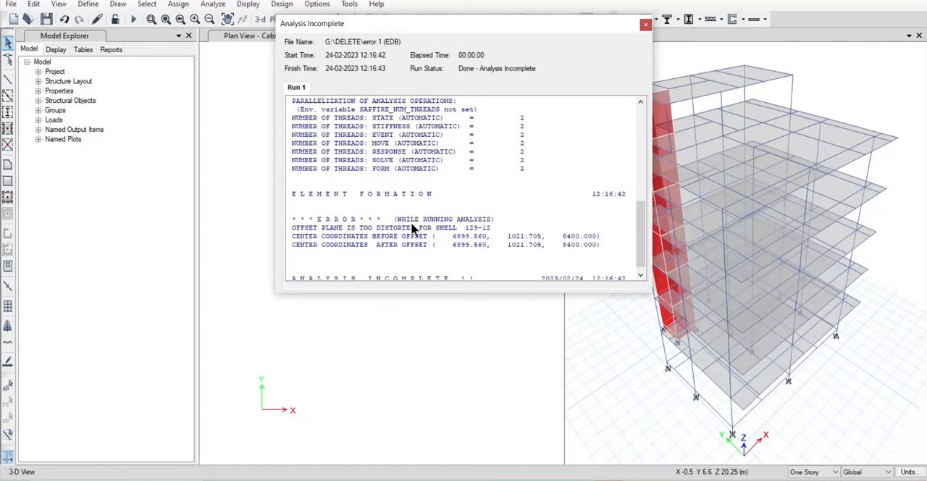
pyautogui.moveTo(438, 239)
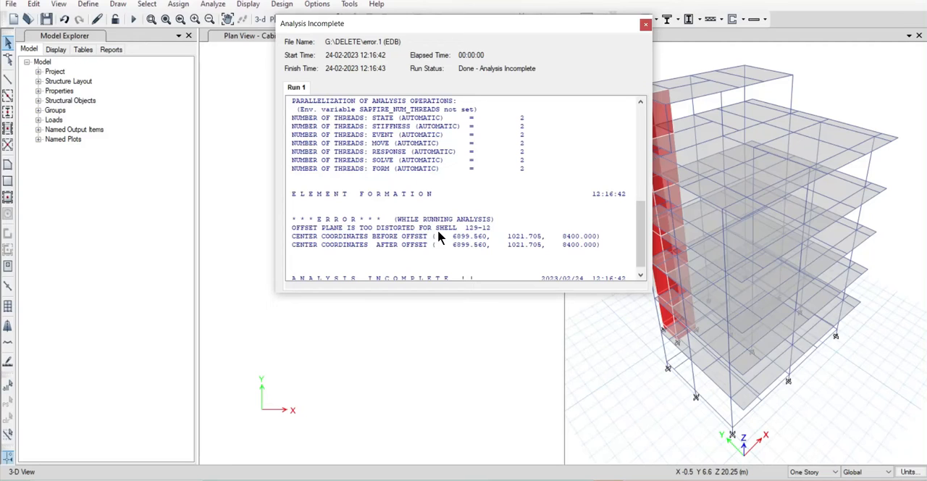
pyautogui.moveTo(490, 238)
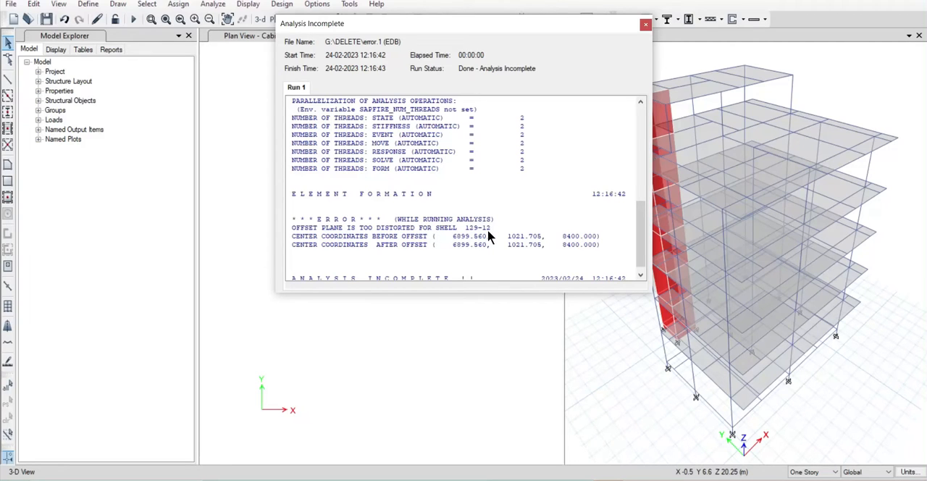
pyautogui.moveTo(451, 236)
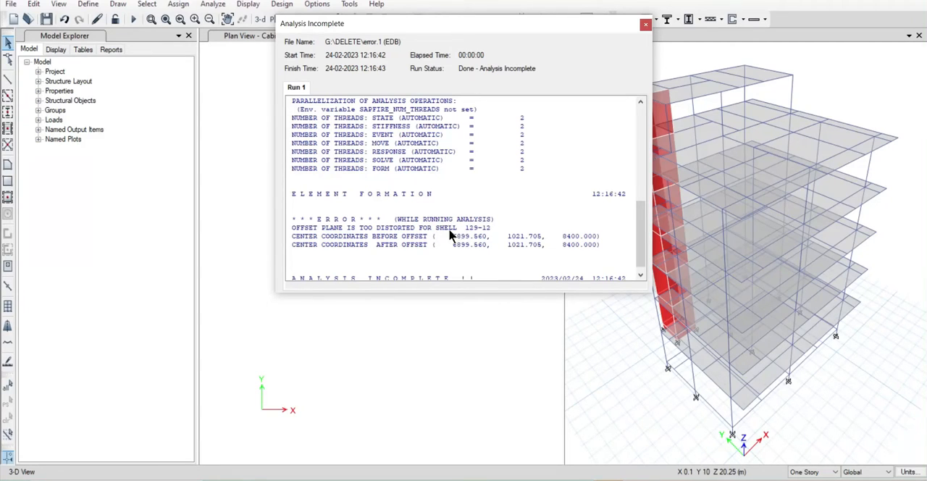
pyautogui.moveTo(297, 244)
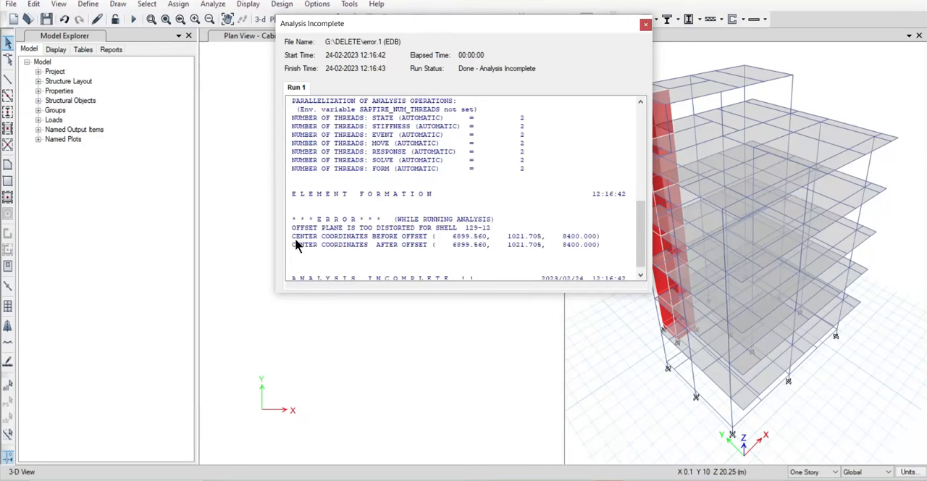
pyautogui.moveTo(341, 245)
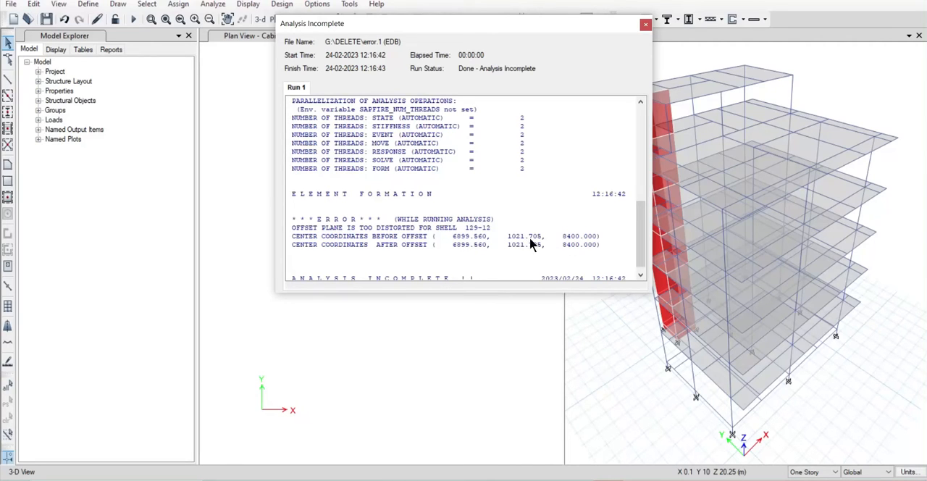
pyautogui.moveTo(582, 243)
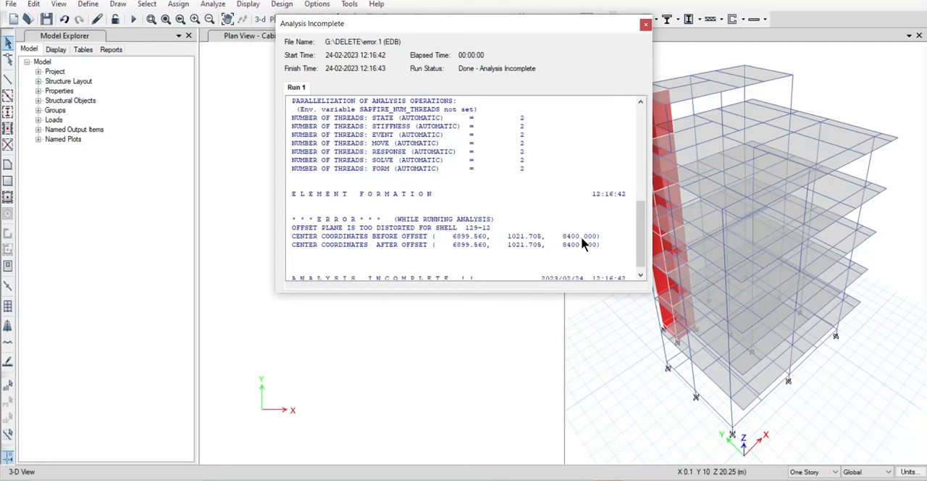
pyautogui.scroll(-3)
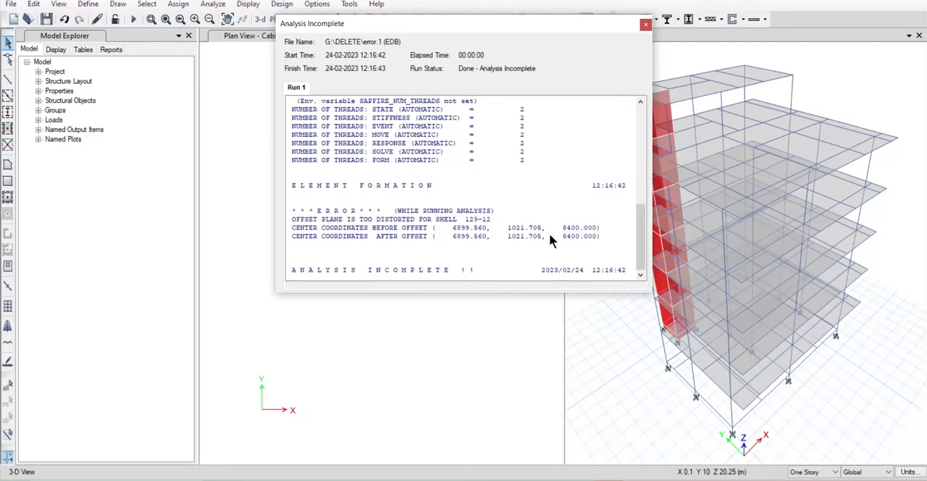
pyautogui.click(645, 24)
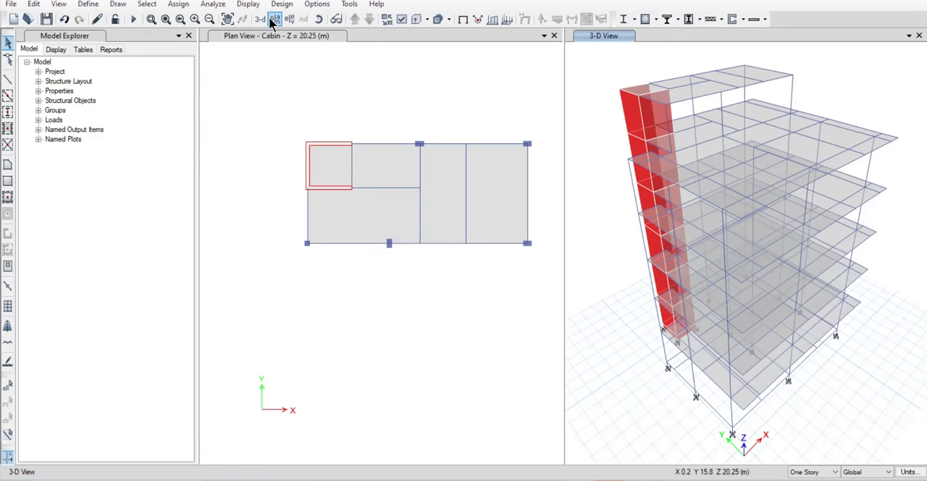
# Switch the plan view to the FF Slab storey to reach the overlapping lower-left slab.
pyautogui.click(274, 19)
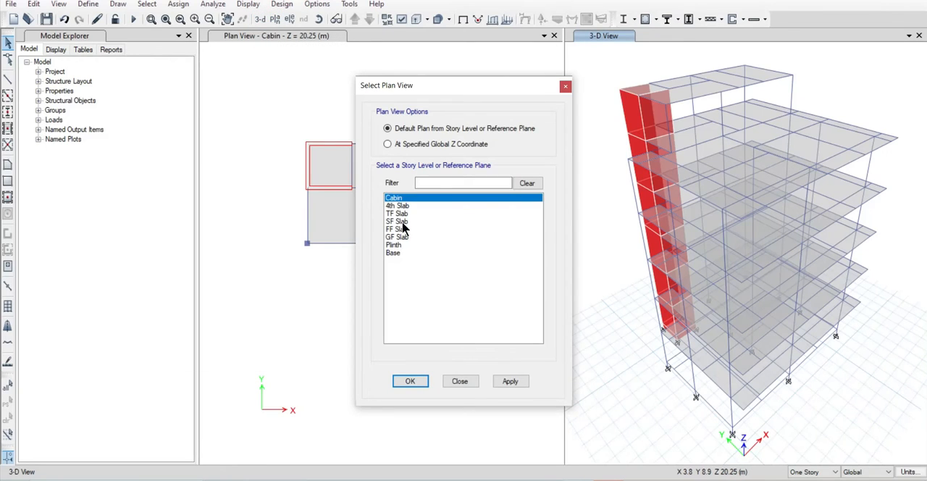
pyautogui.click(410, 381)
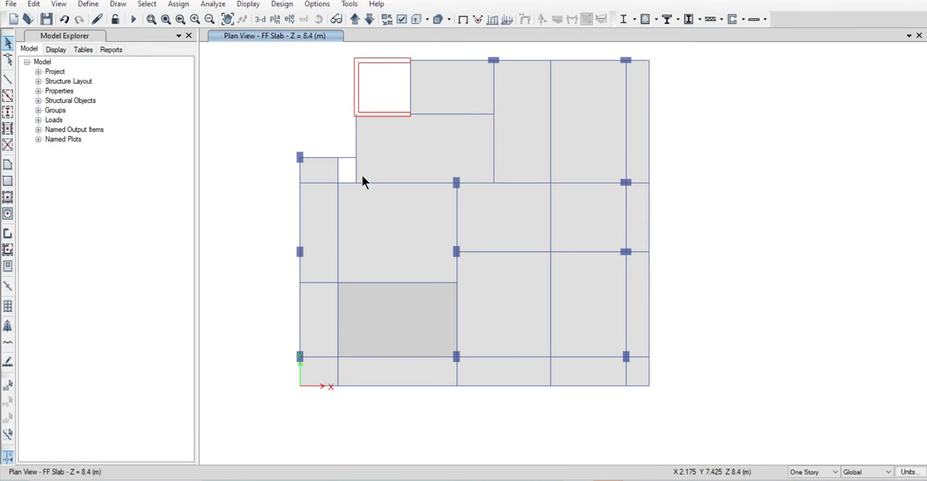
pyautogui.moveTo(398, 301)
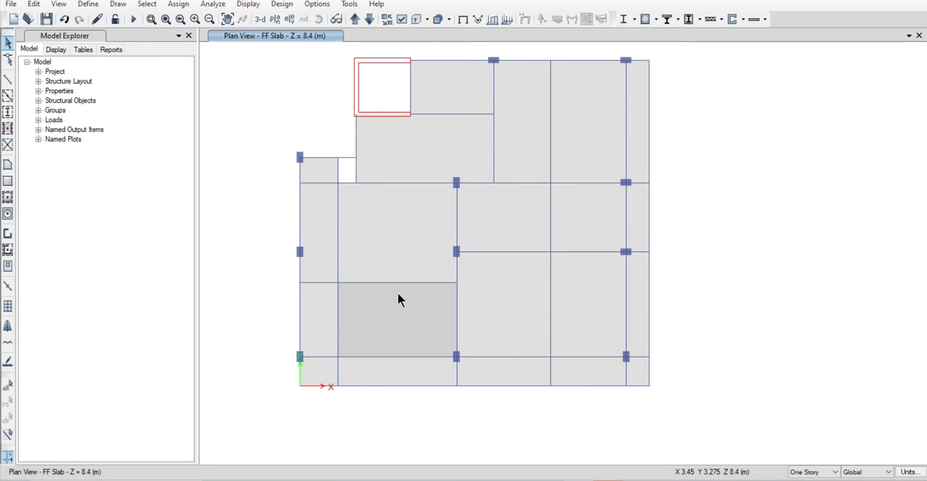
pyautogui.moveTo(408, 325)
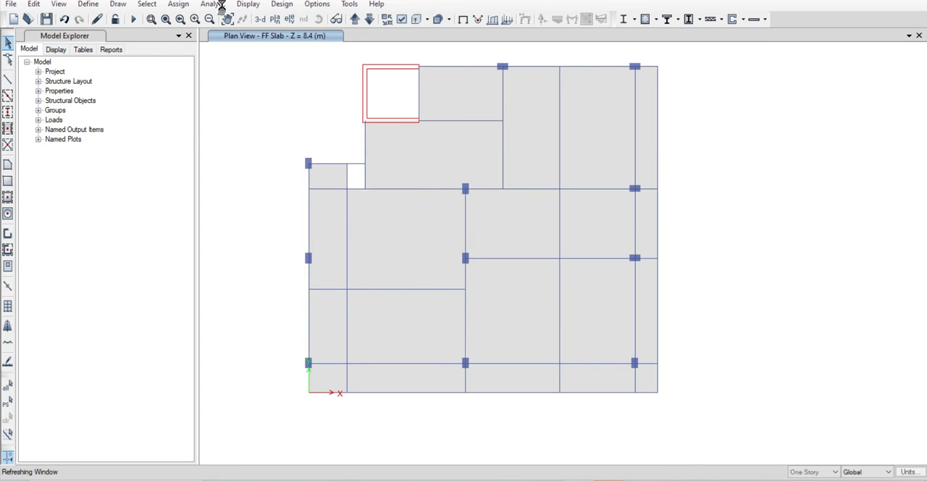
# Run Check Model, read the two 'slabs F4 and F28 too close' warnings, and return to ETABS.
pyautogui.click(211, 4)
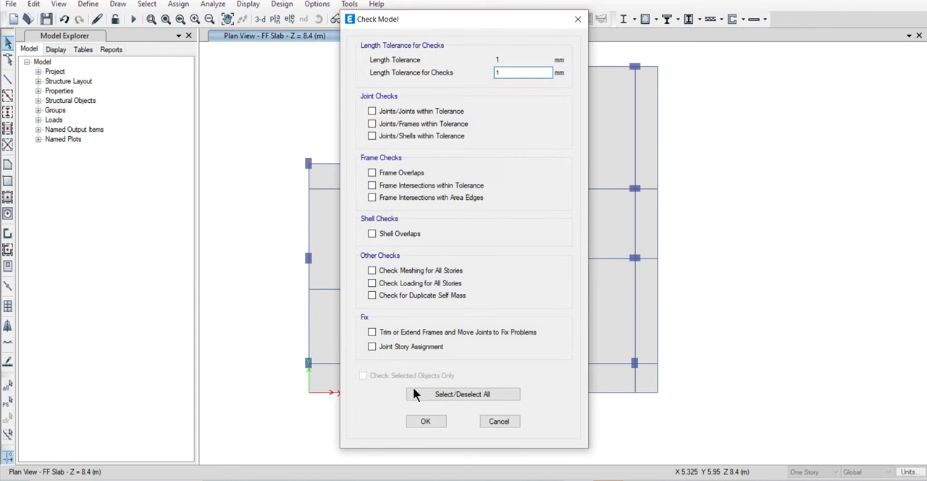
pyautogui.click(426, 420)
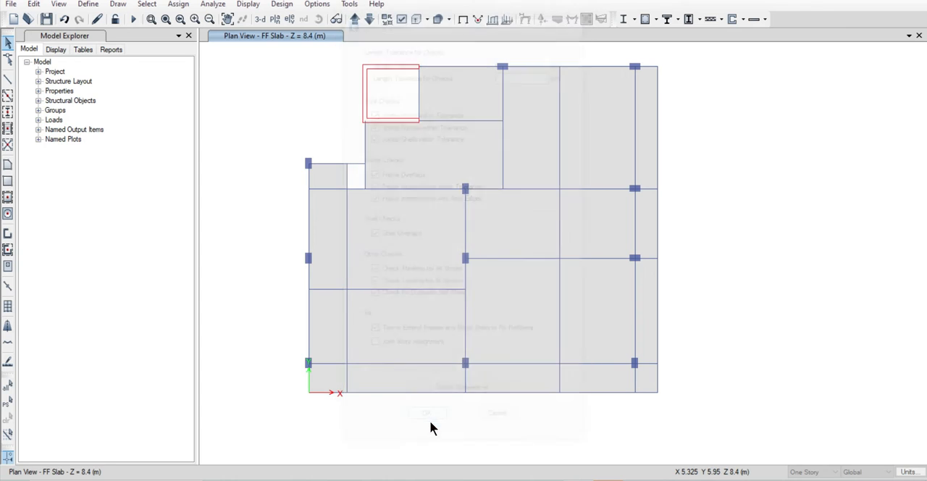
pyautogui.click(425, 413)
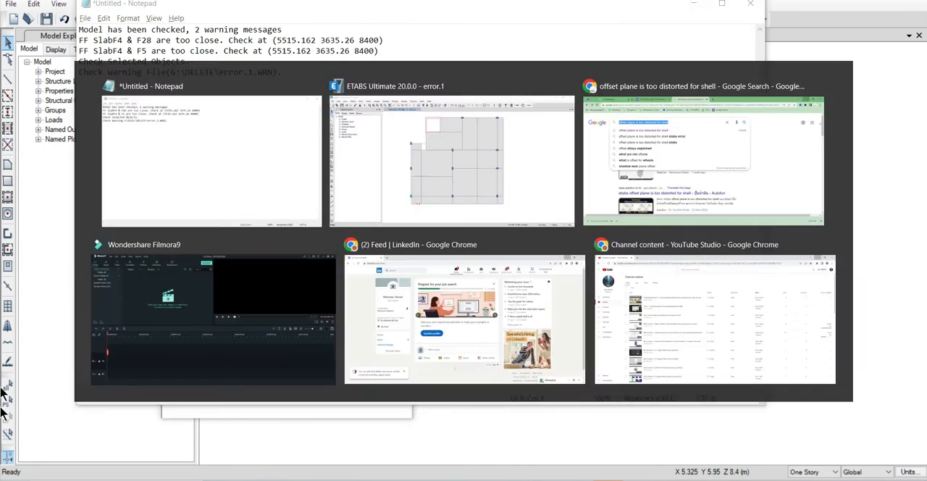
pyautogui.click(452, 159)
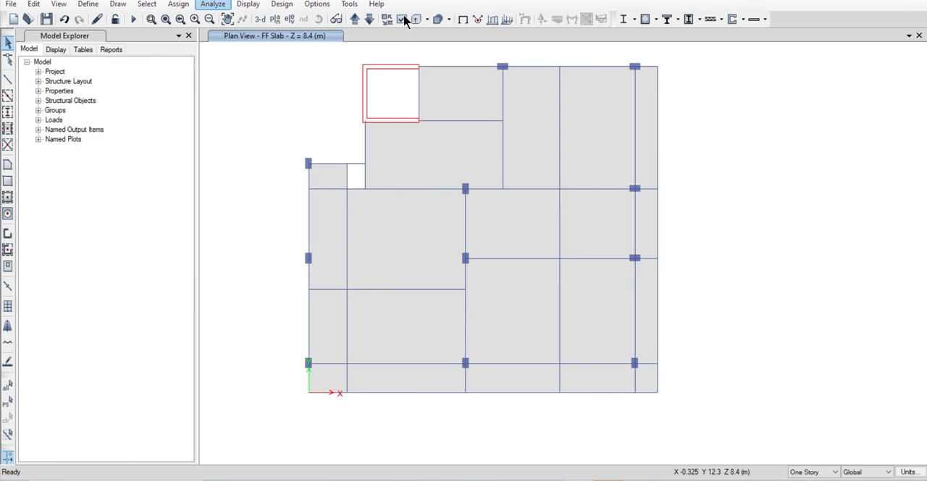
# Enable shell labels on the FF Slab plan and delete the small overlapping slab F4.
pyautogui.click(403, 19)
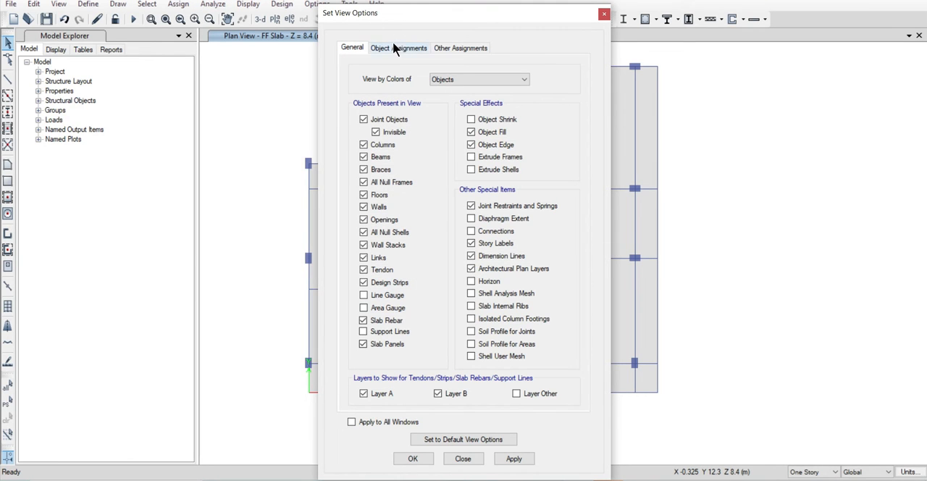
pyautogui.click(397, 47)
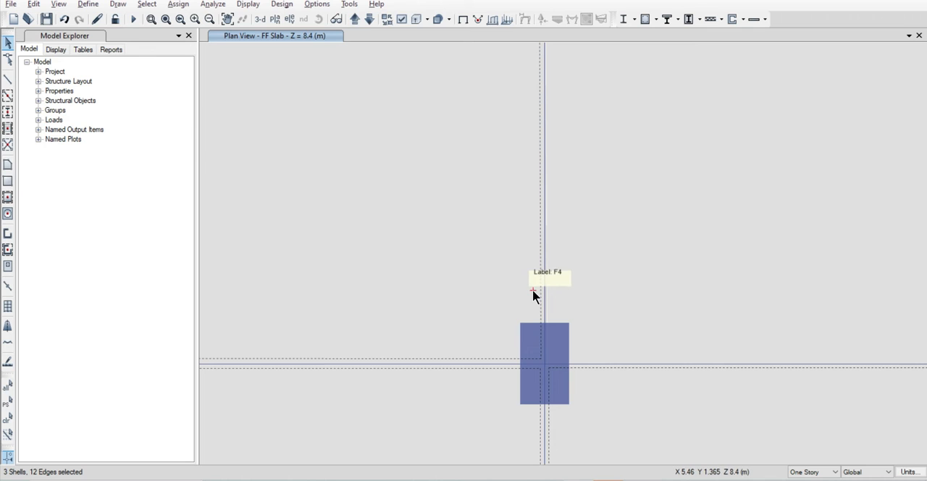
pyautogui.click(33, 5)
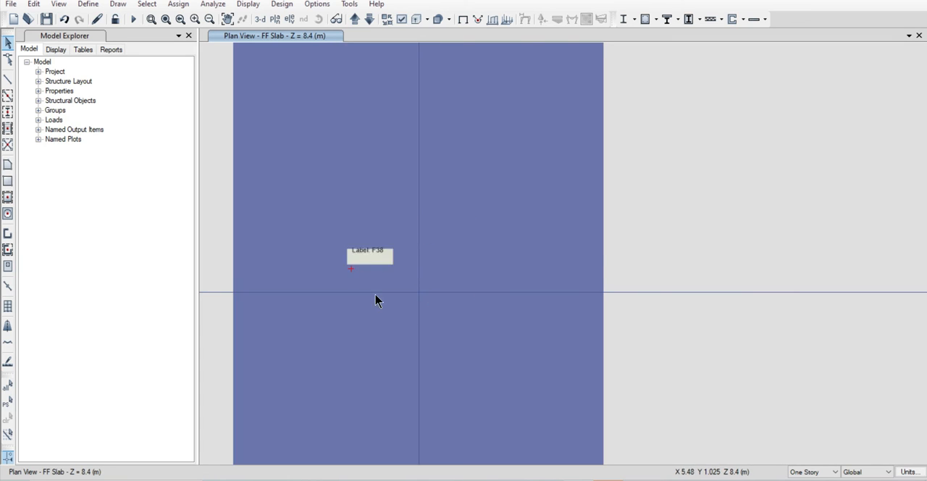
pyautogui.click(213, 5)
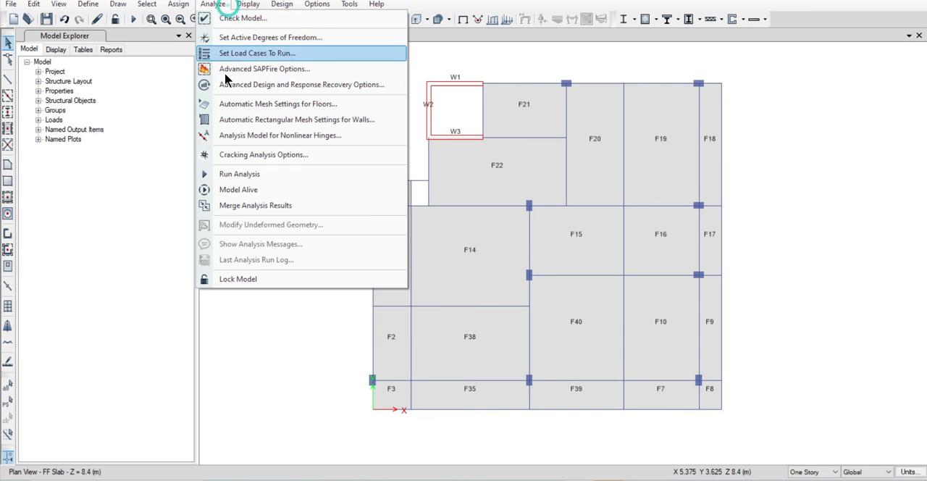
# Run Check Model with all checks selected and dismiss the no-warnings report.
pyautogui.click(243, 19)
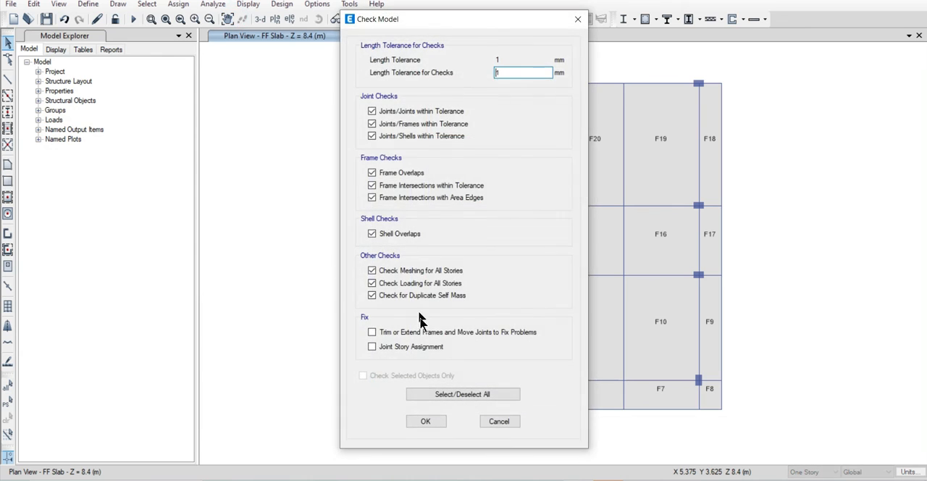
pyautogui.click(426, 420)
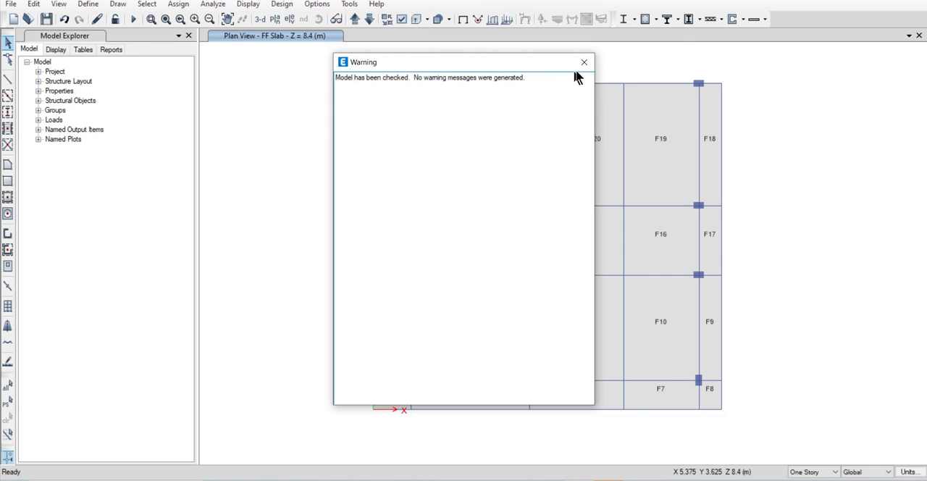
pyautogui.click(583, 60)
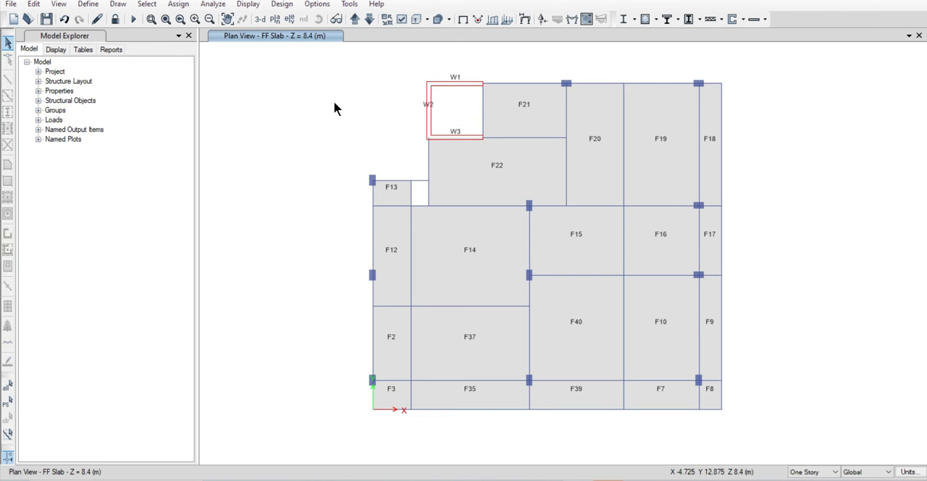
# Run the analysis and display Dead load displacements in the 3D view.
pyautogui.click(259, 19)
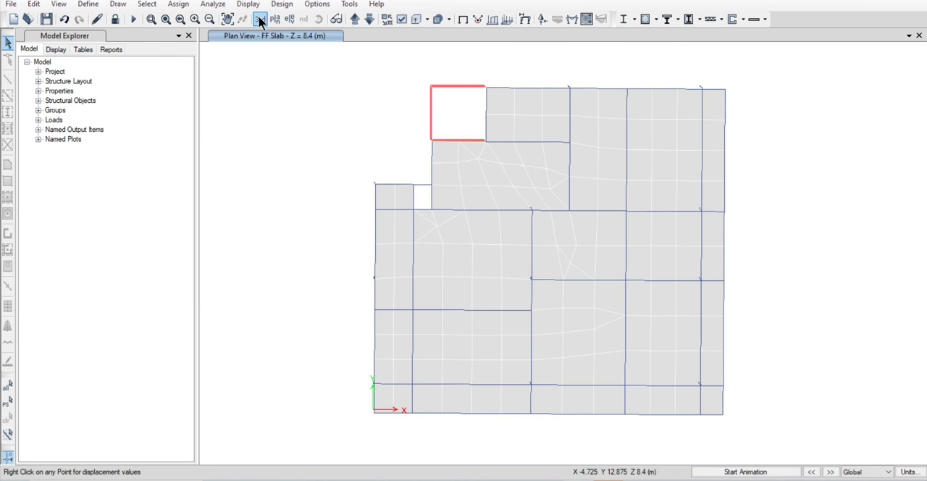
pyautogui.click(259, 18)
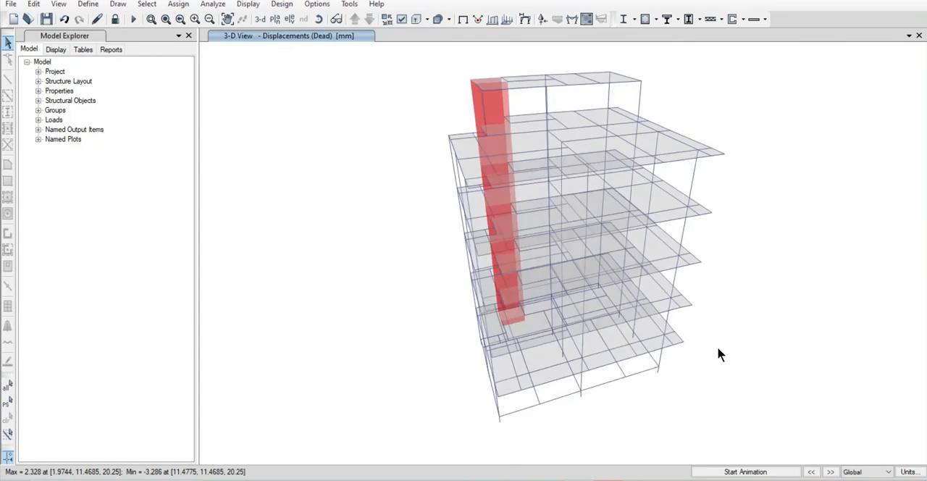